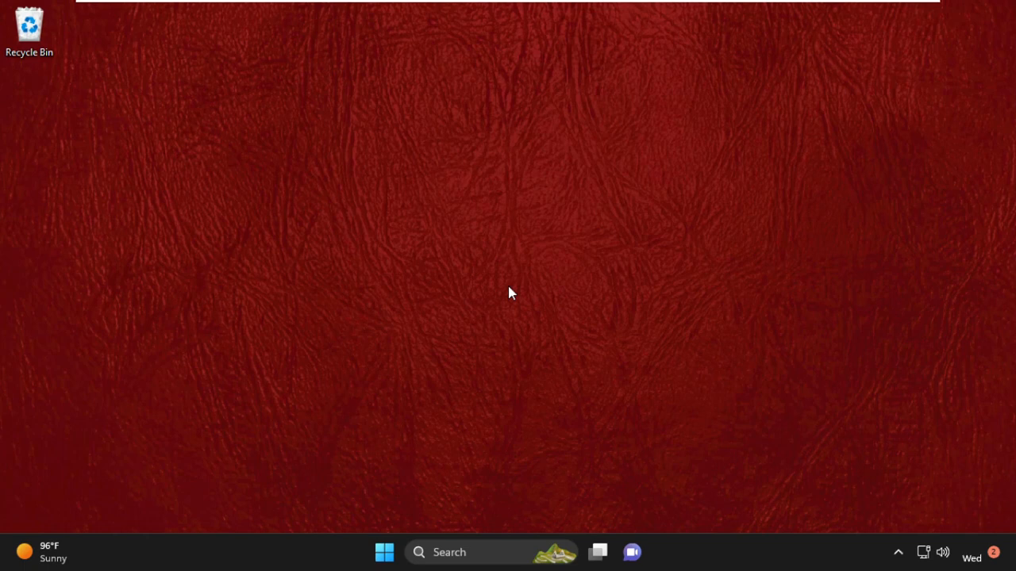
mouse_move(513, 310)
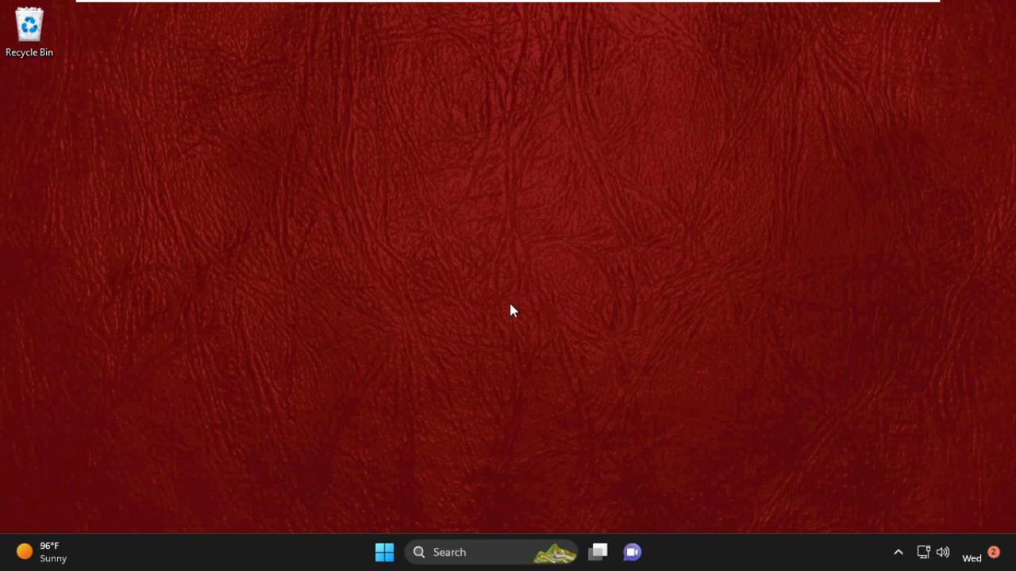
mouse_move(675, 561)
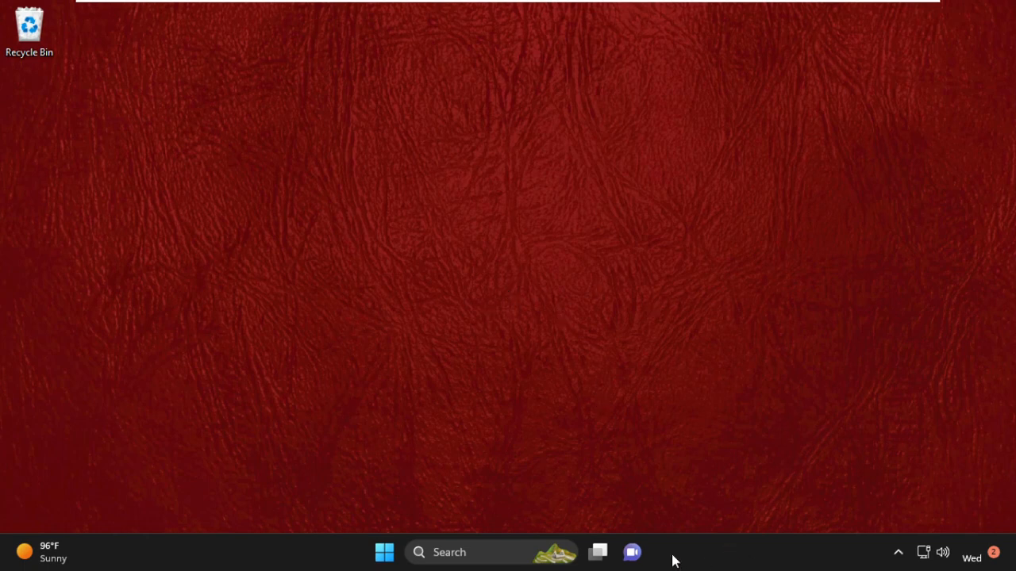
- Open Task Manager from the taskbar's right-click menu
right_click(675, 561)
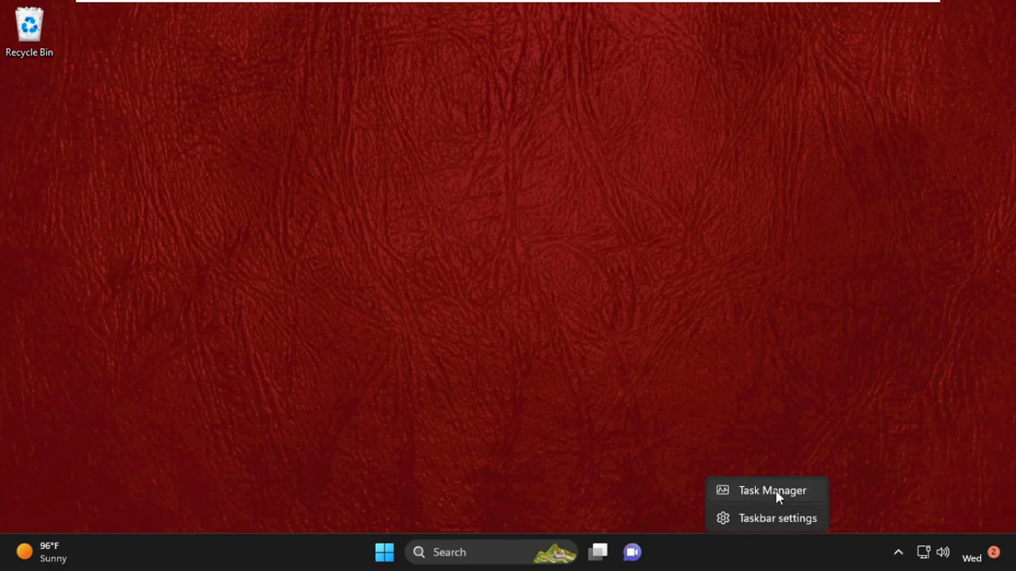
left_click(771, 491)
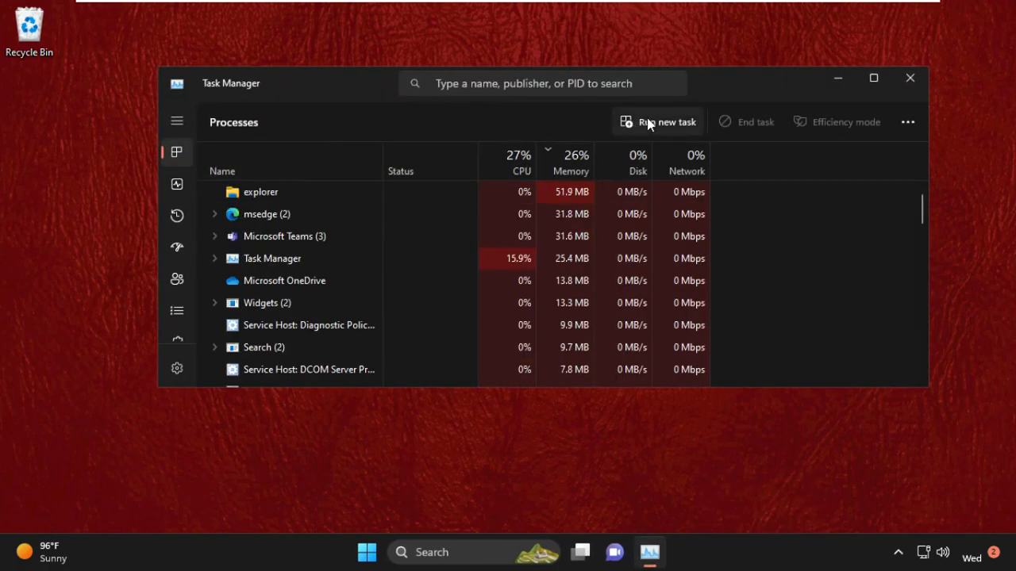
- Run a new task of System32\cmd.exe with administrative privileges
left_click(659, 122)
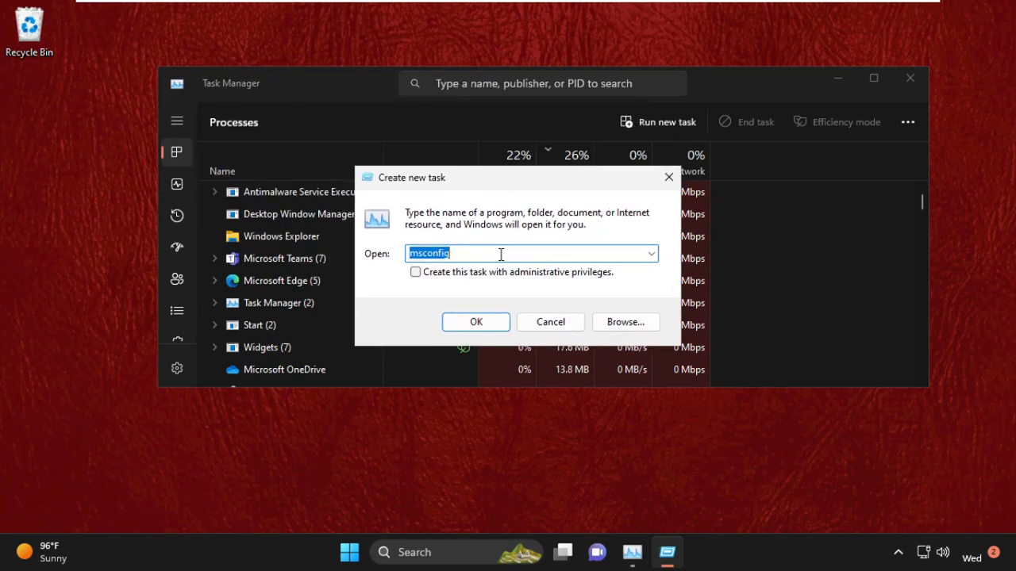
mouse_move(639, 335)
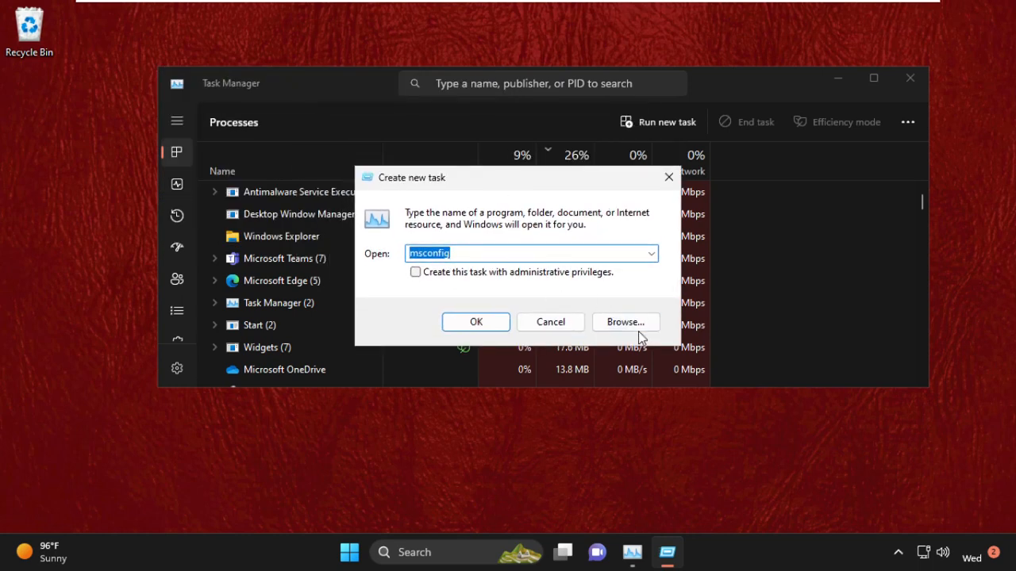
left_click(625, 321)
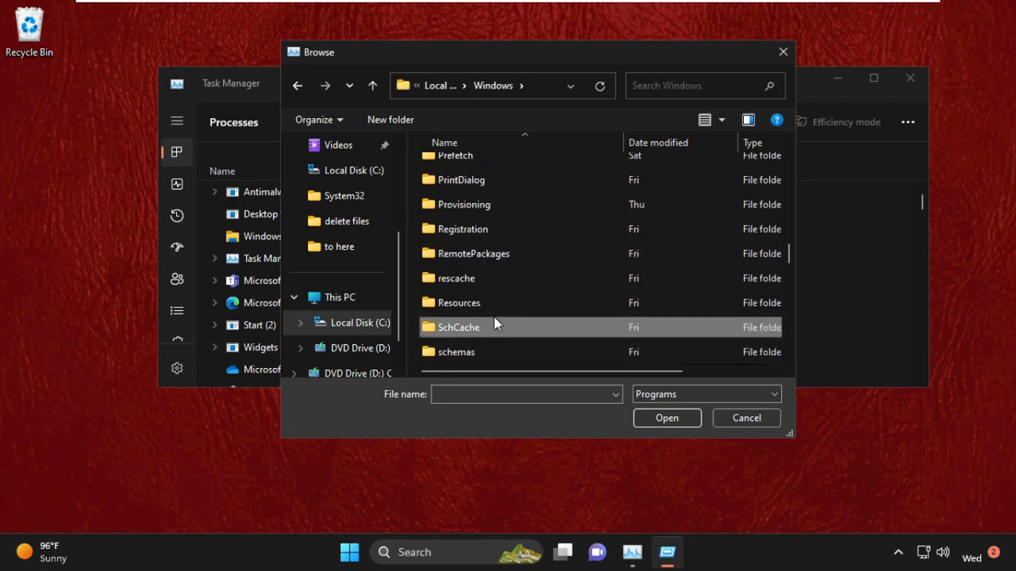
scroll("down", 3)
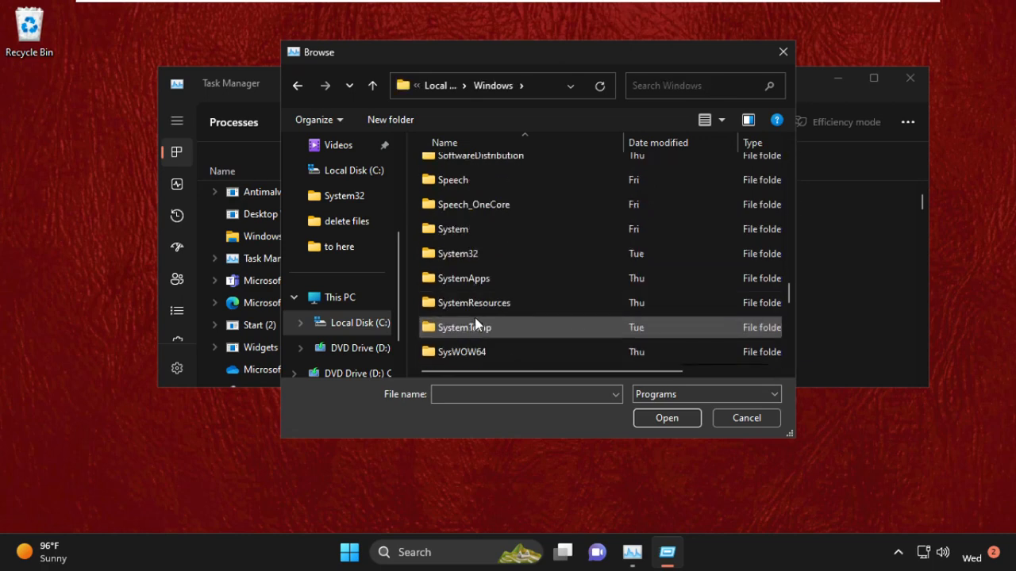
double_click(462, 253)
type("ctfmon")
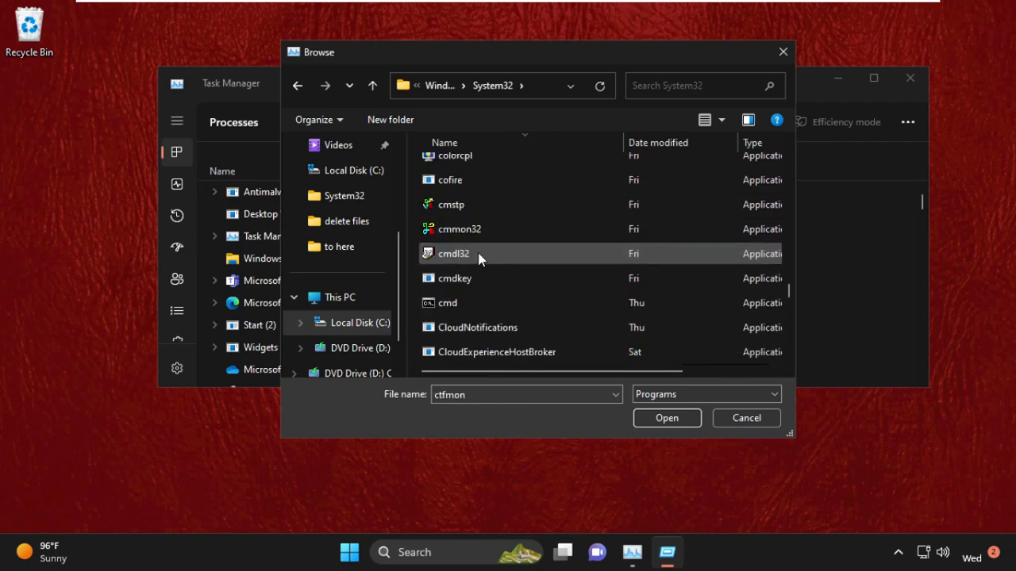
left_click(447, 303)
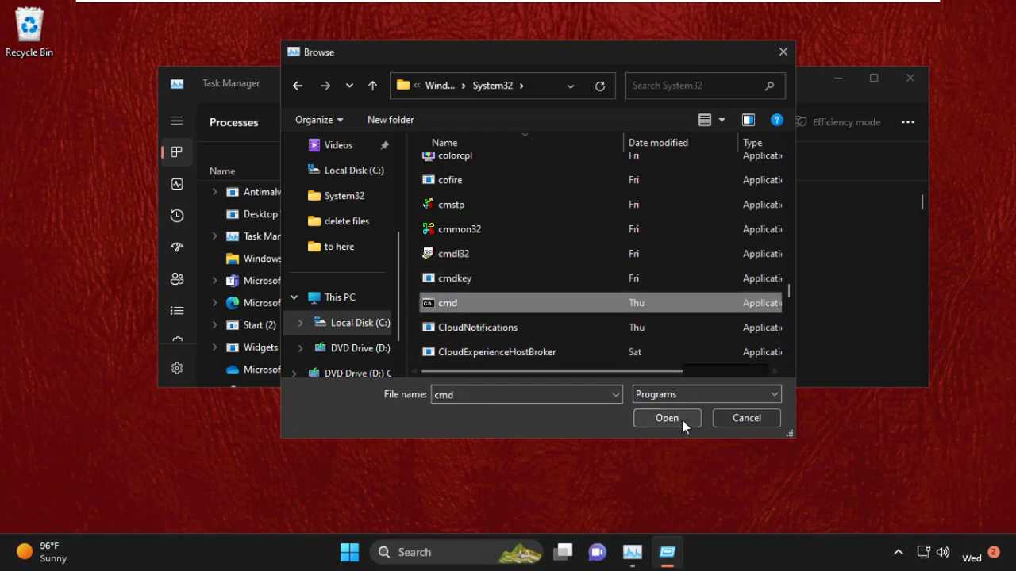
left_click(667, 419)
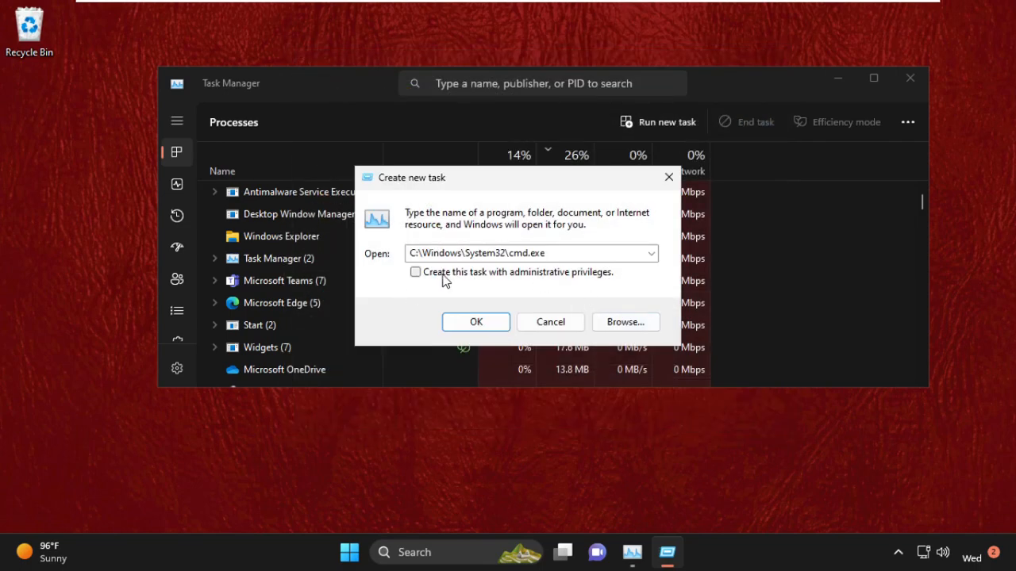
left_click(475, 321)
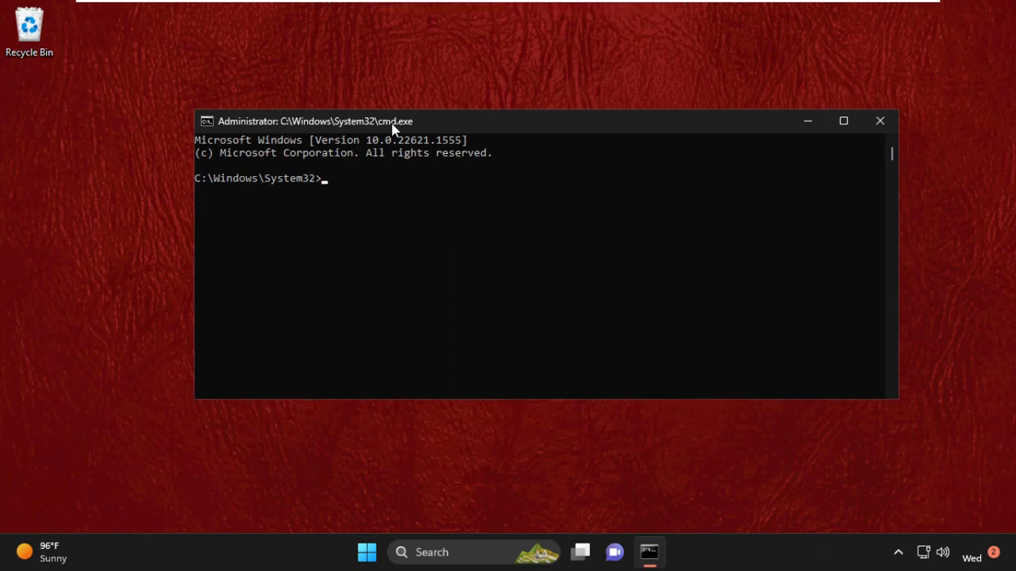
- Enter 'netsh winsock reset' to reset the Winsock catalog
type("net")
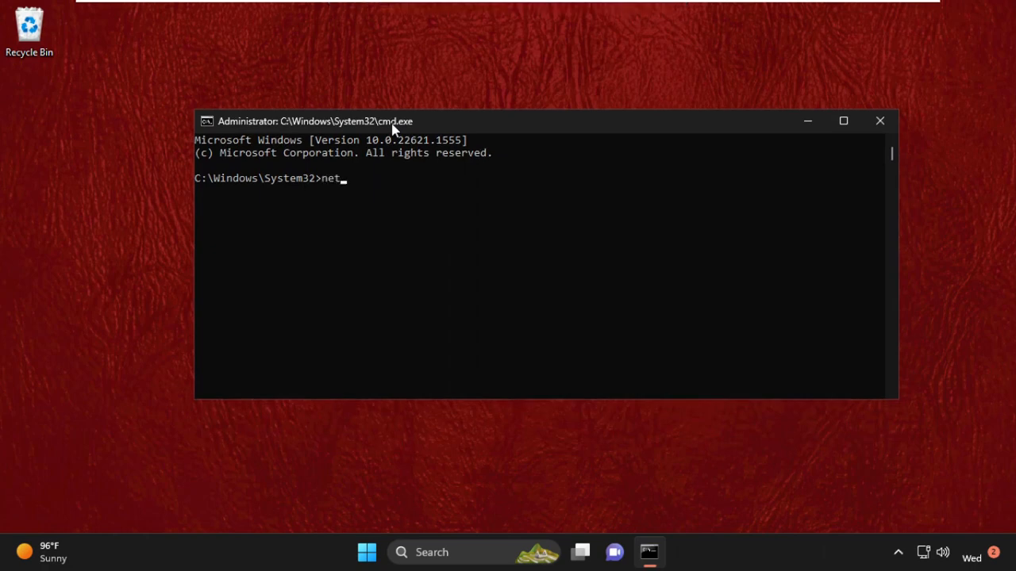
type("sh")
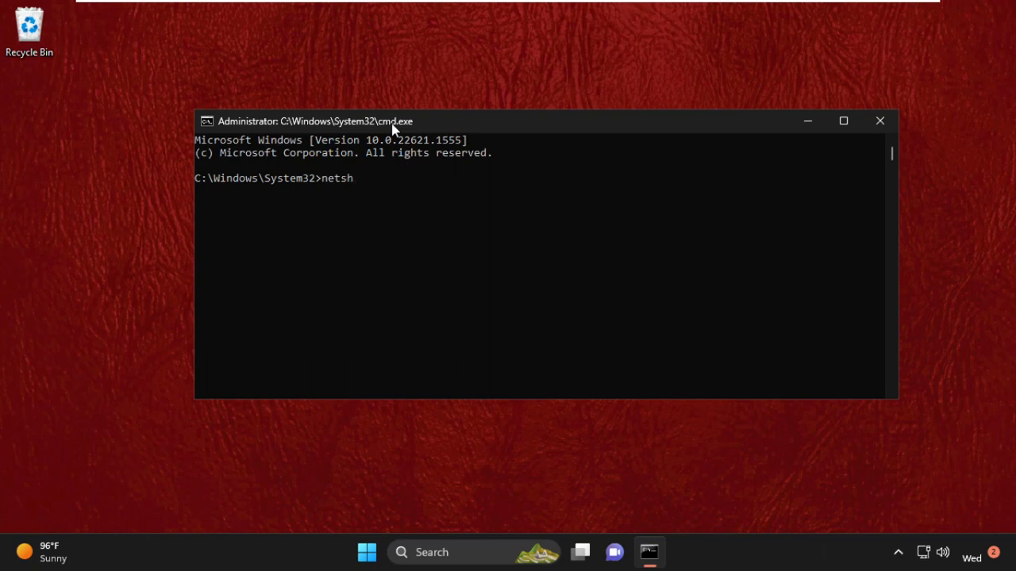
type("win")
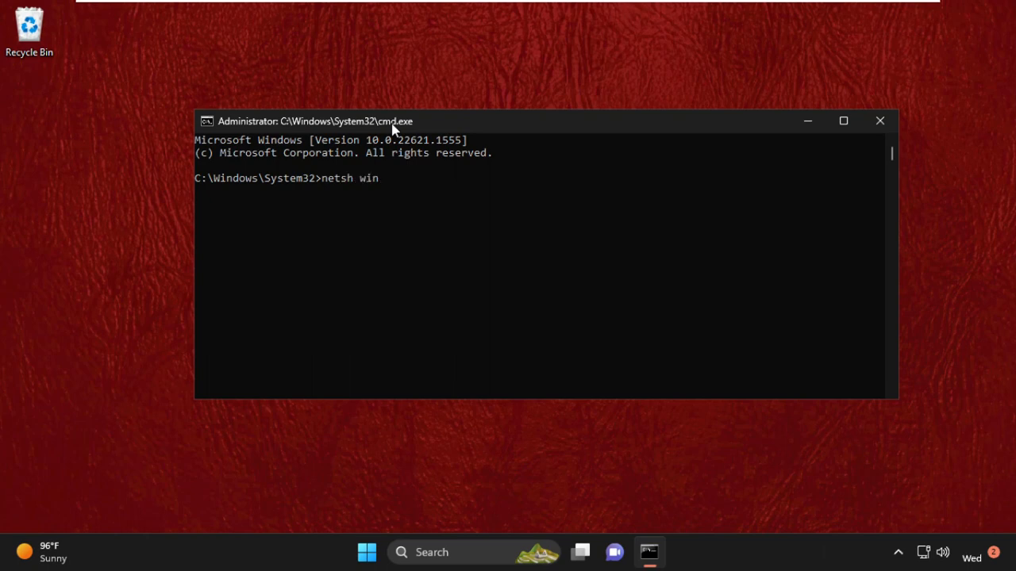
type("sock")
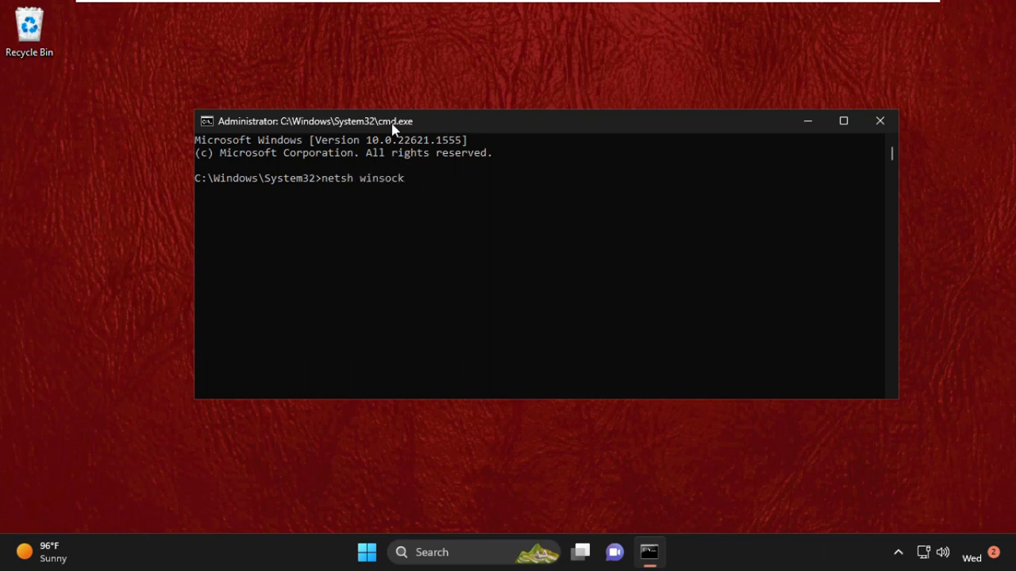
type("reset")
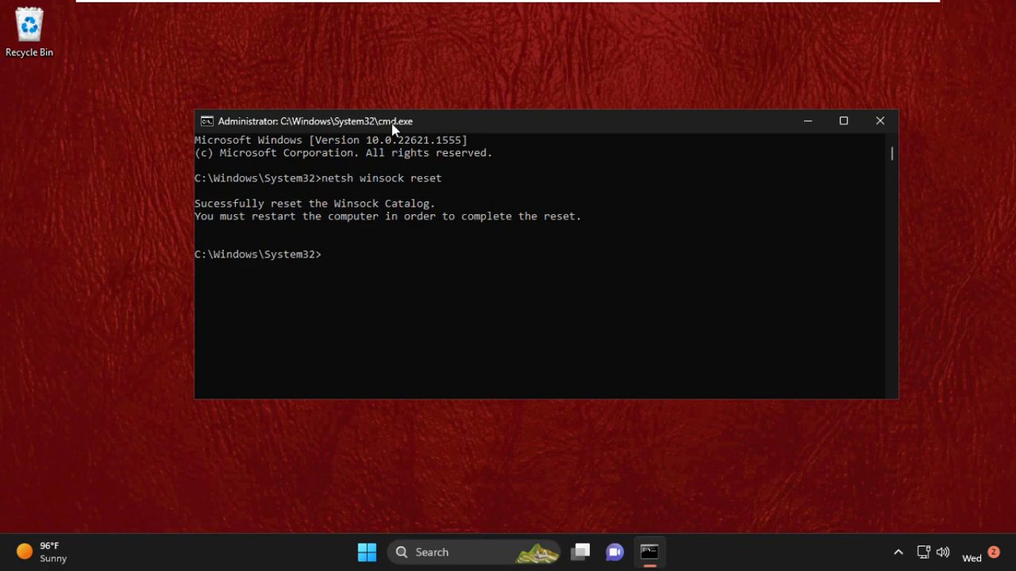
- Run 'netsh int ip reset' with a reset.log file to reset TCP/IP
type("nets")
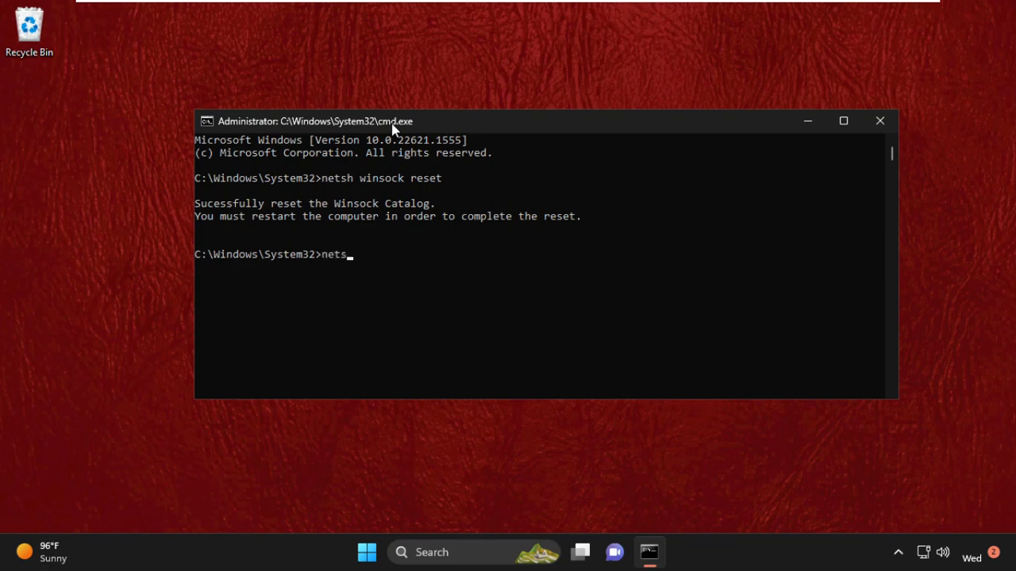
type("h int")
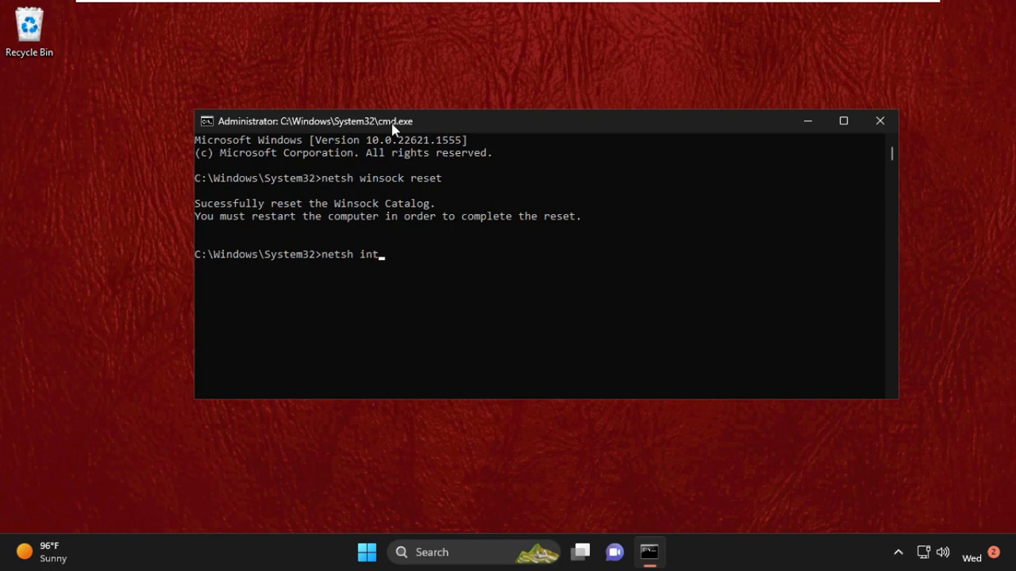
type("ip")
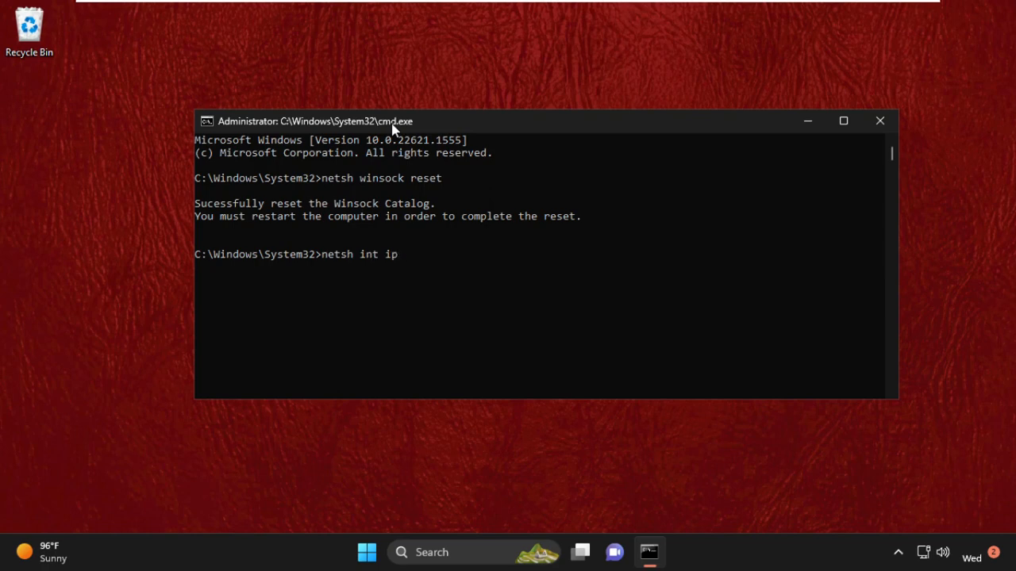
type("reset")
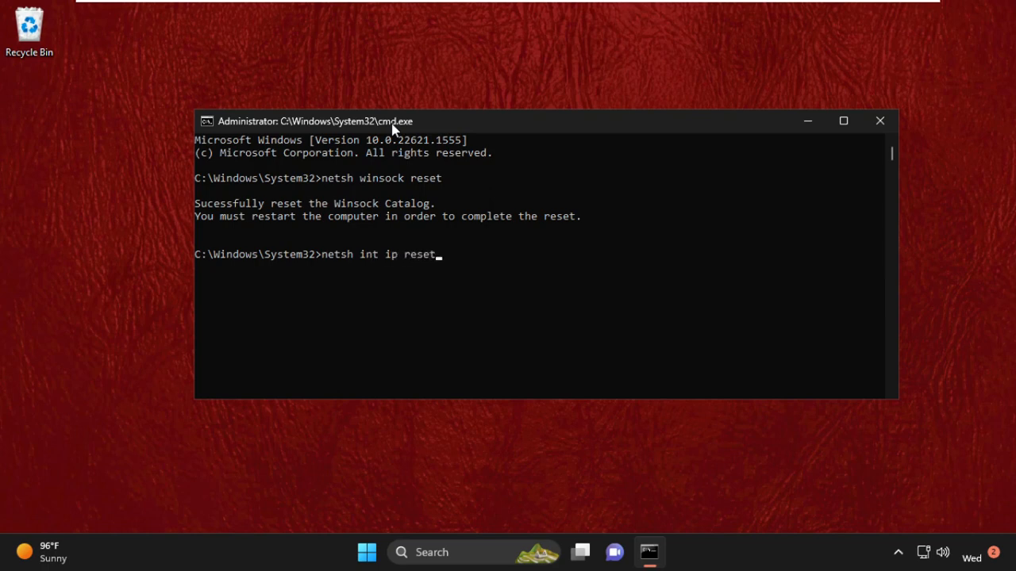
type(".lo")
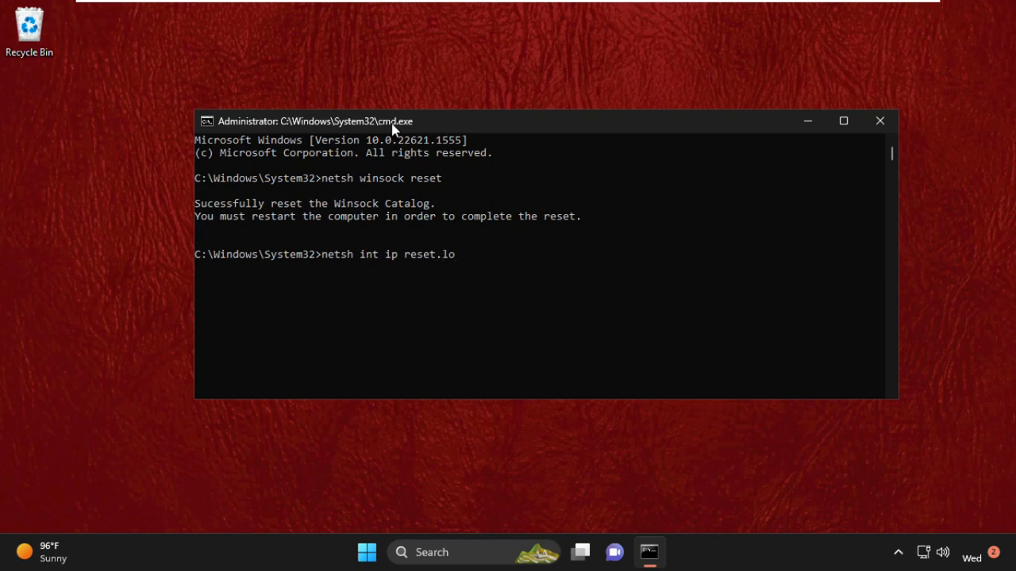
key("Enter")
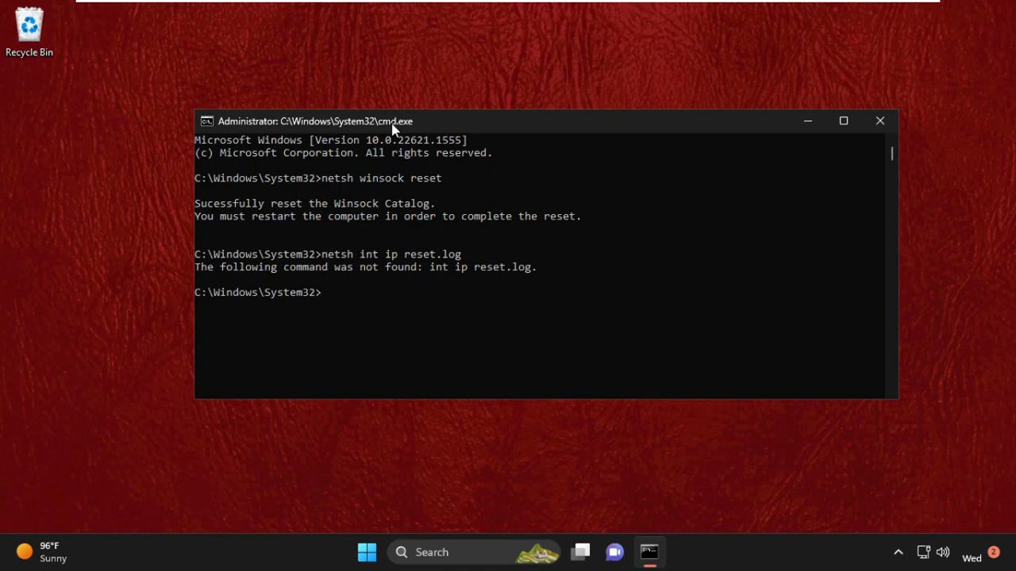
- Flush the DNS cache with 'ipconfig /flushdns', then close Command Prompt
type("ipco")
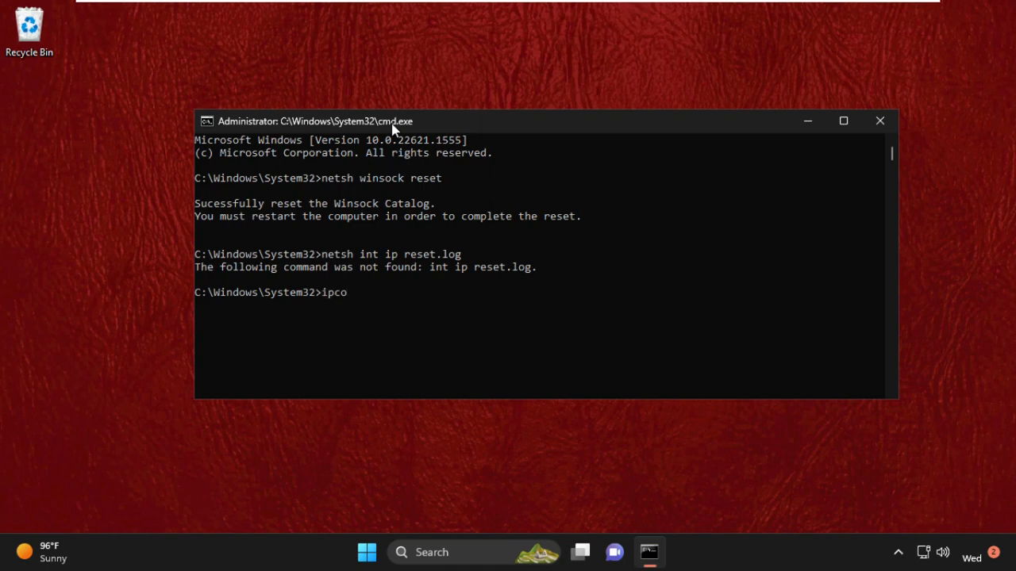
type("nfig /flushd")
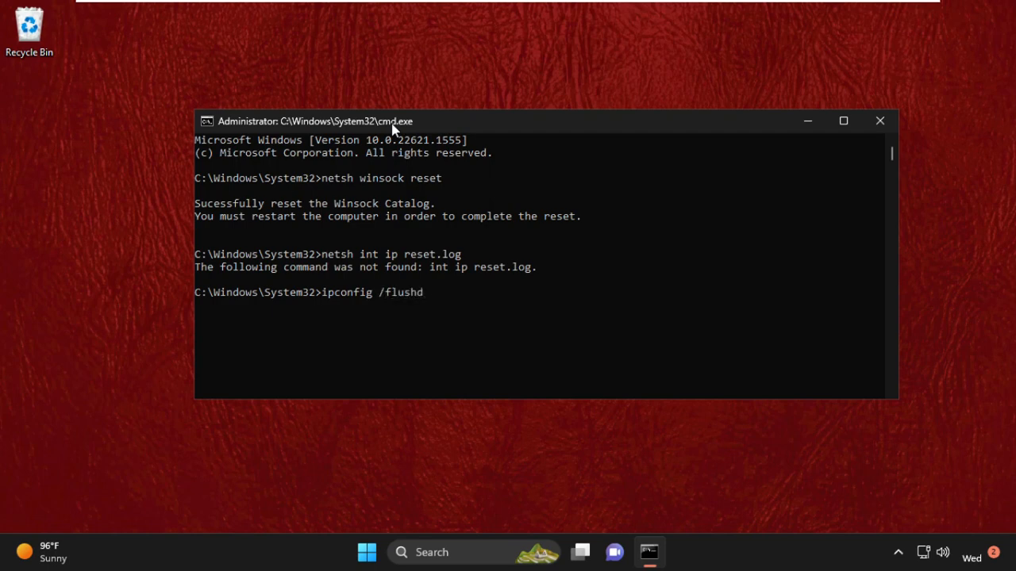
key("Enter")
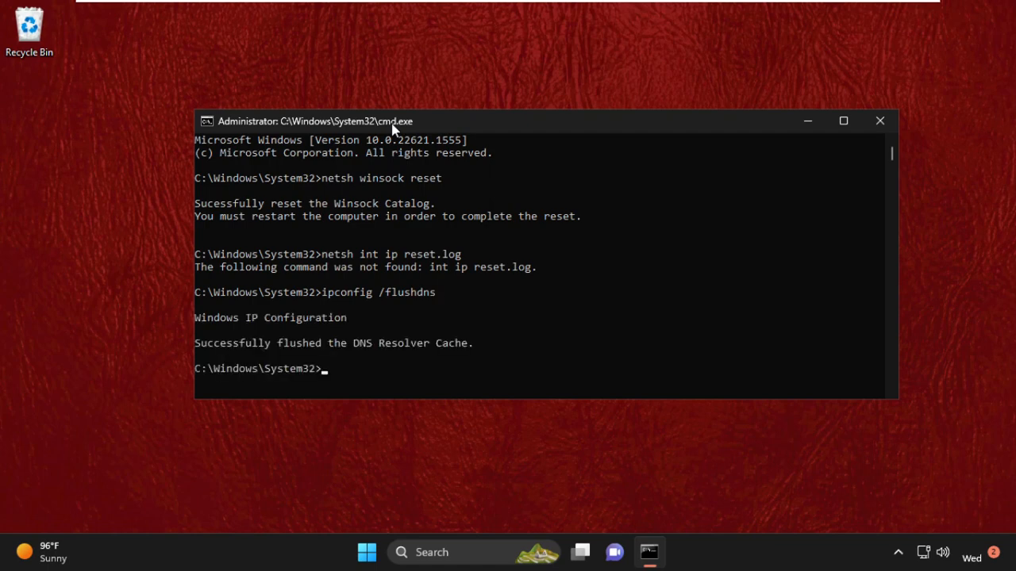
type("ext")
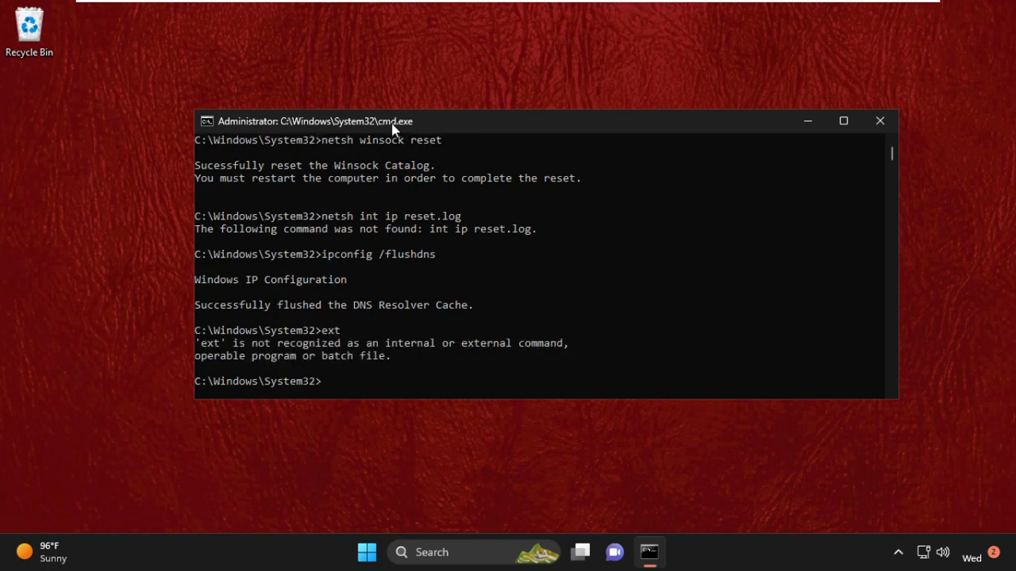
left_click(879, 120)
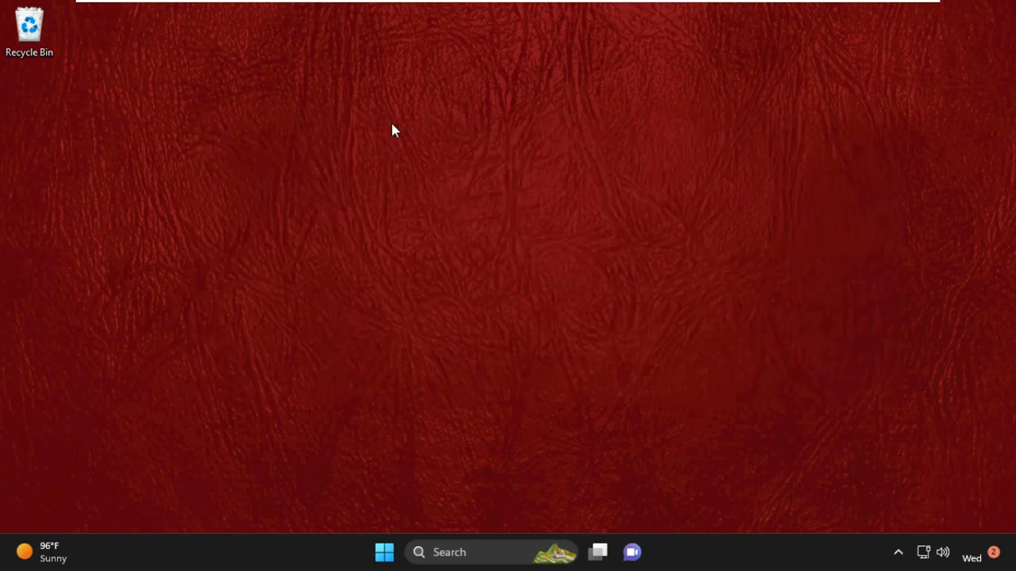
mouse_move(379, 212)
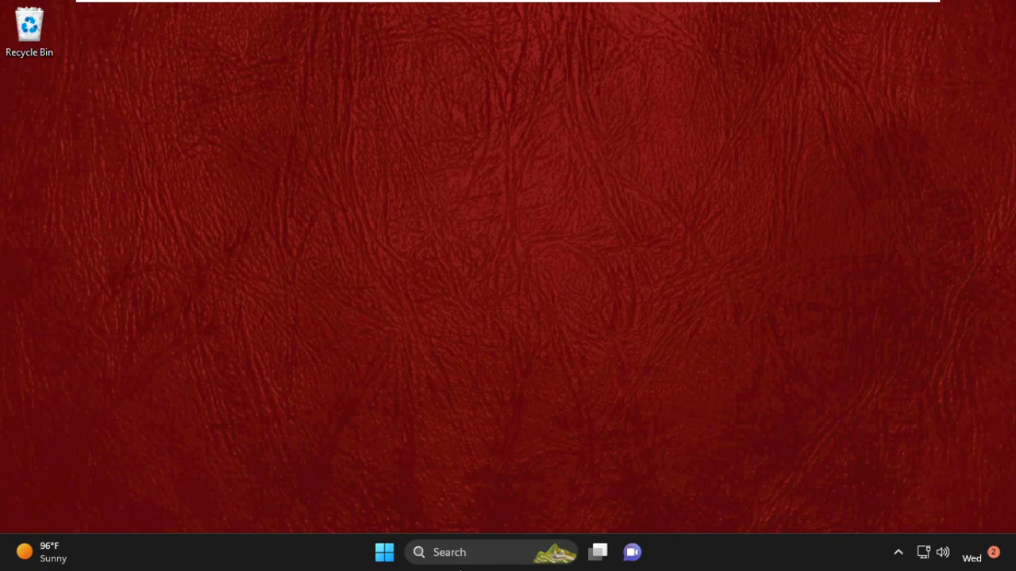
- Open Settings' Advanced network settings and launch More network adapter options
type("settings")
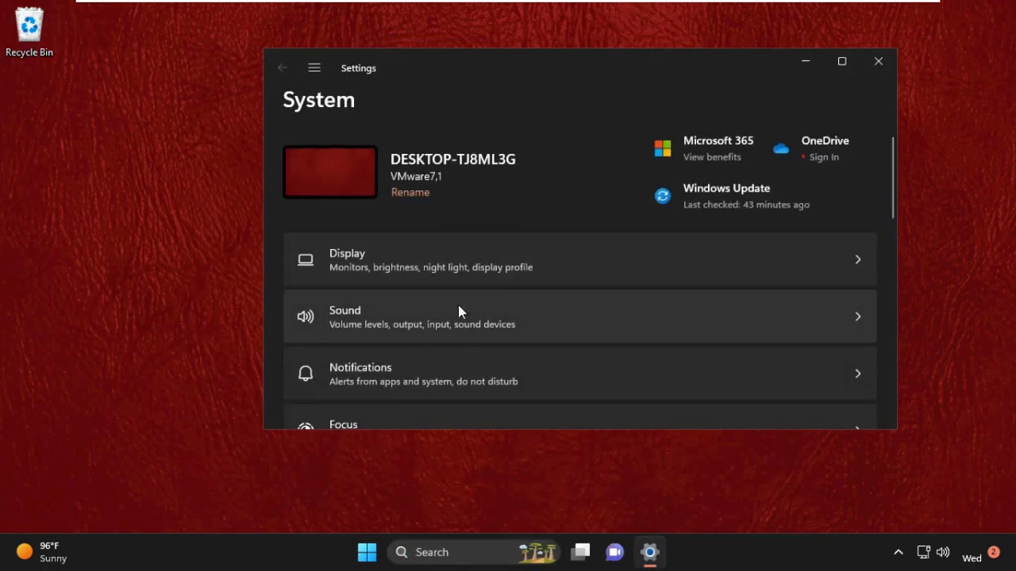
scroll("down", 3)
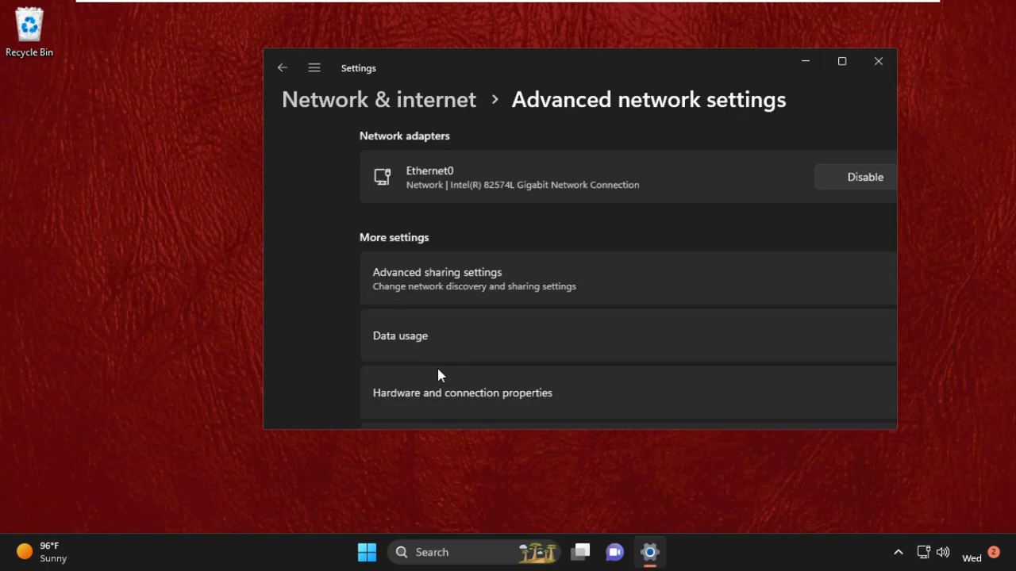
scroll("down", 3)
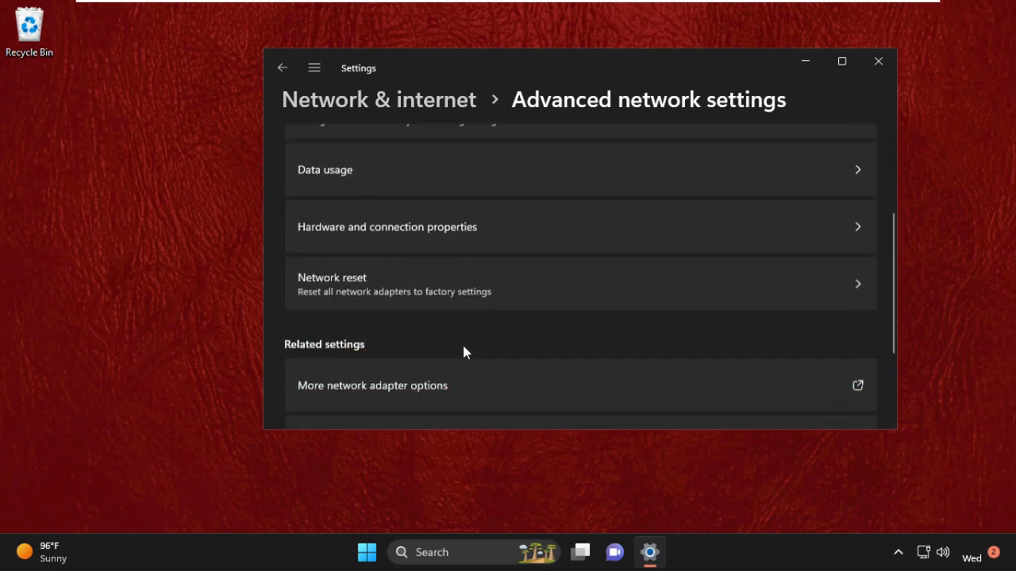
scroll("down", 3)
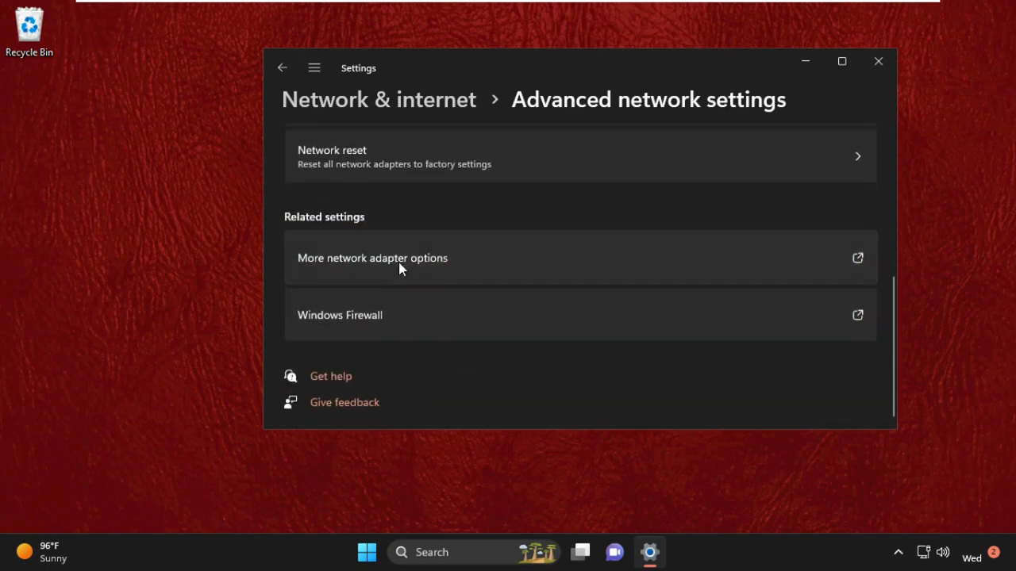
left_click(369, 258)
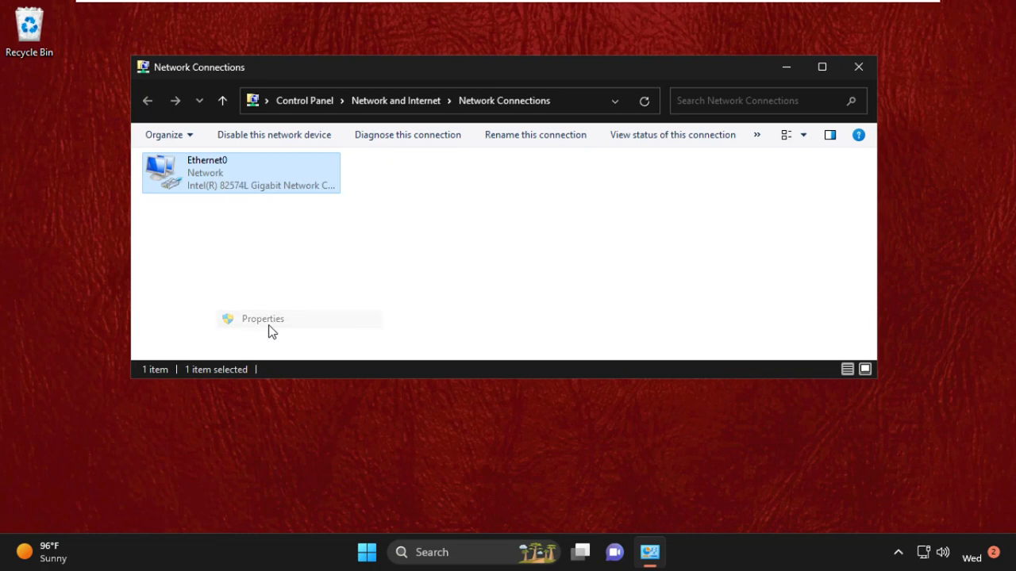
- Check Ethernet0's properties for automatic IPv4 and DNS, then close Network Connections
left_click(262, 319)
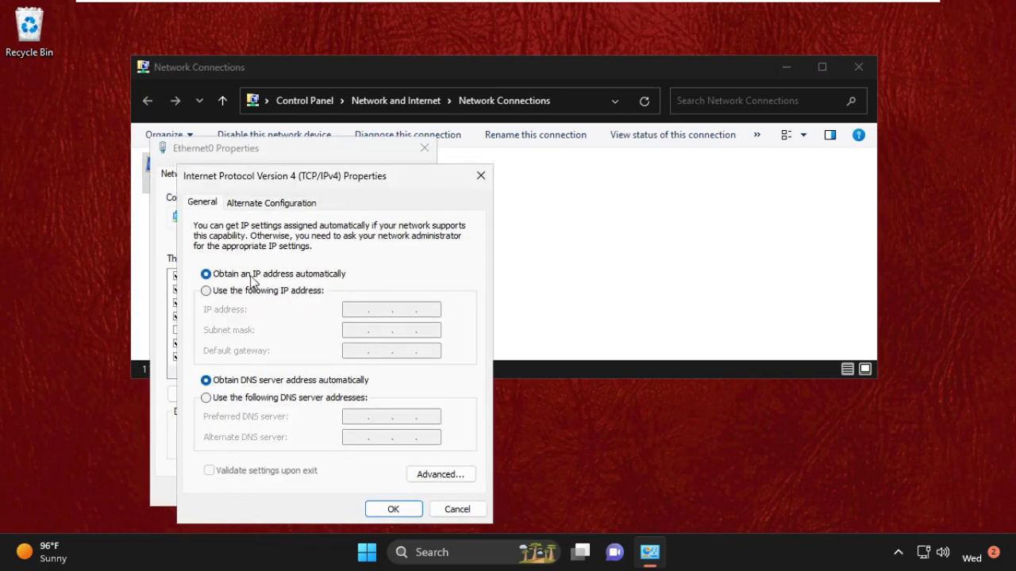
mouse_move(262, 278)
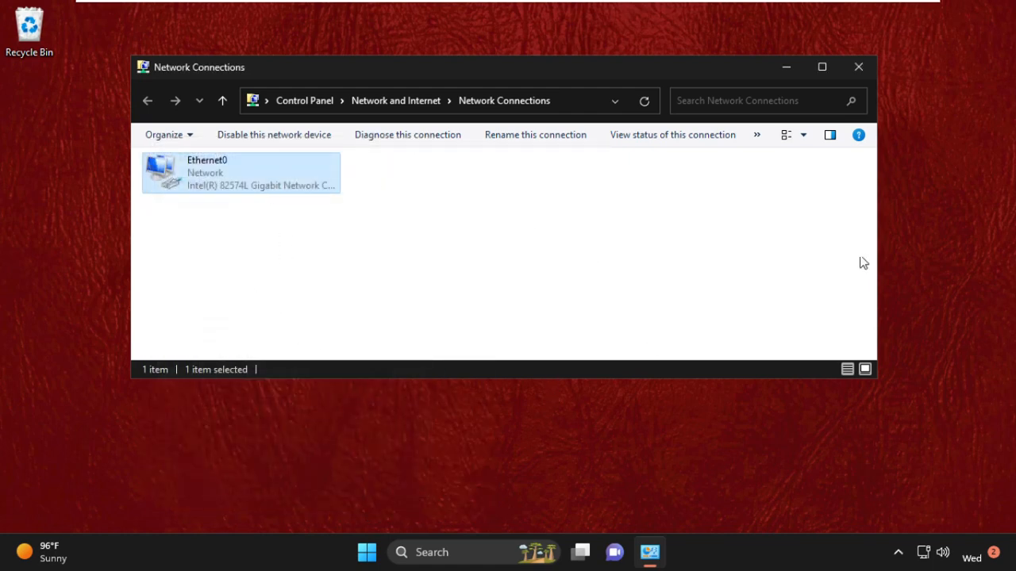
left_click(847, 67)
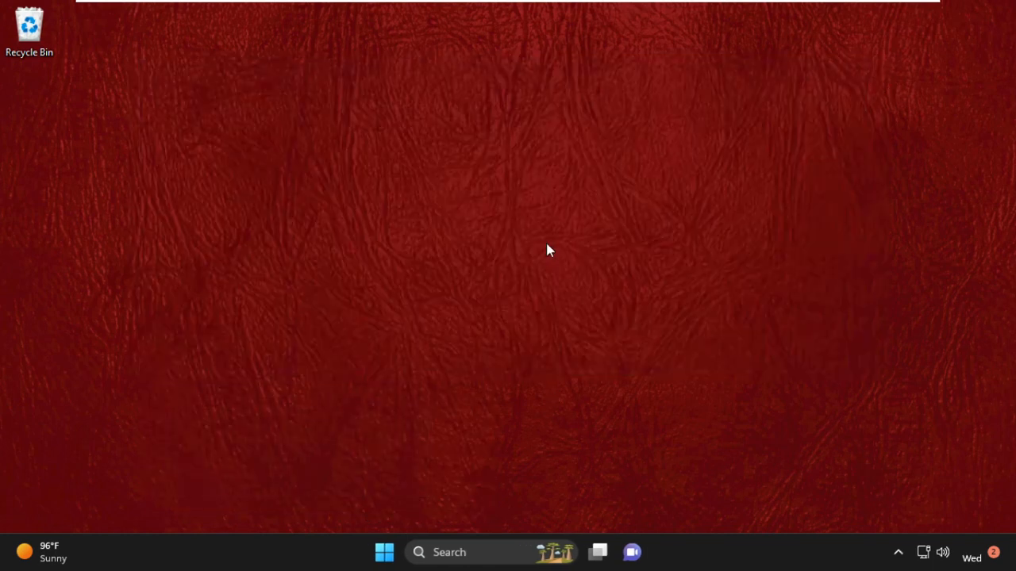
- In Settings > Network & internet > Advanced network settings, confirm Network reset
left_click(381, 552)
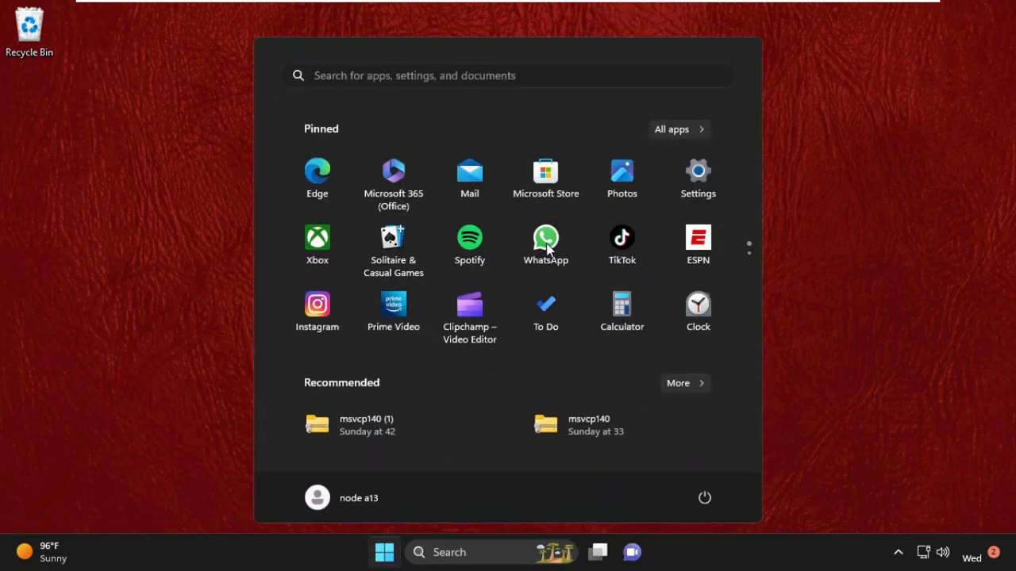
type("seet")
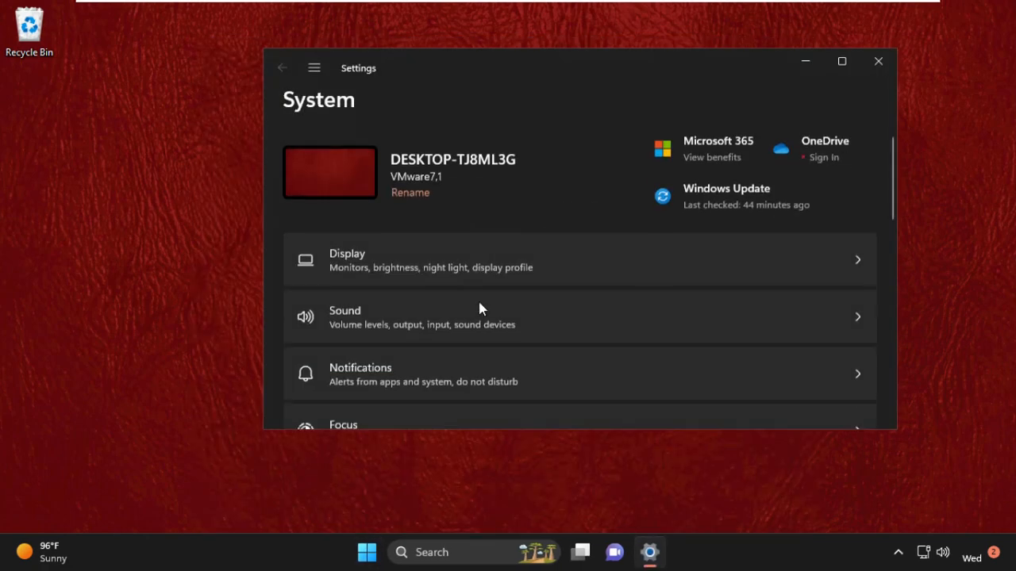
left_click(842, 61)
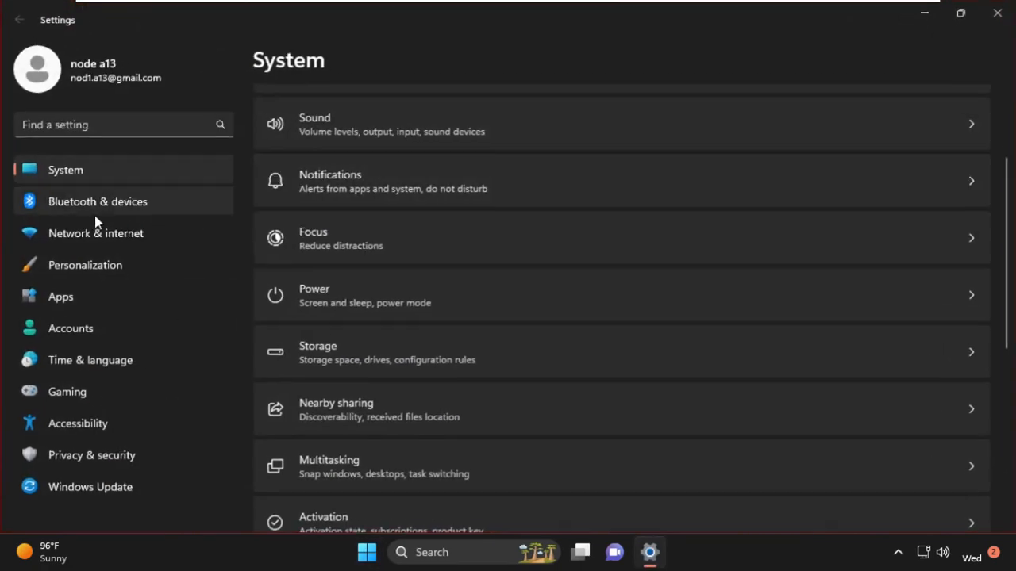
left_click(96, 233)
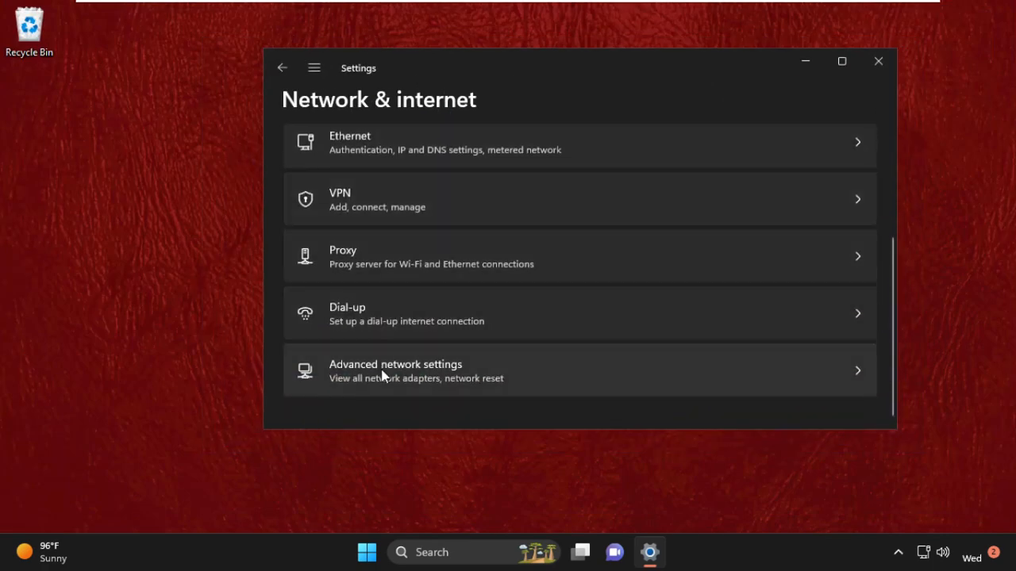
left_click(395, 370)
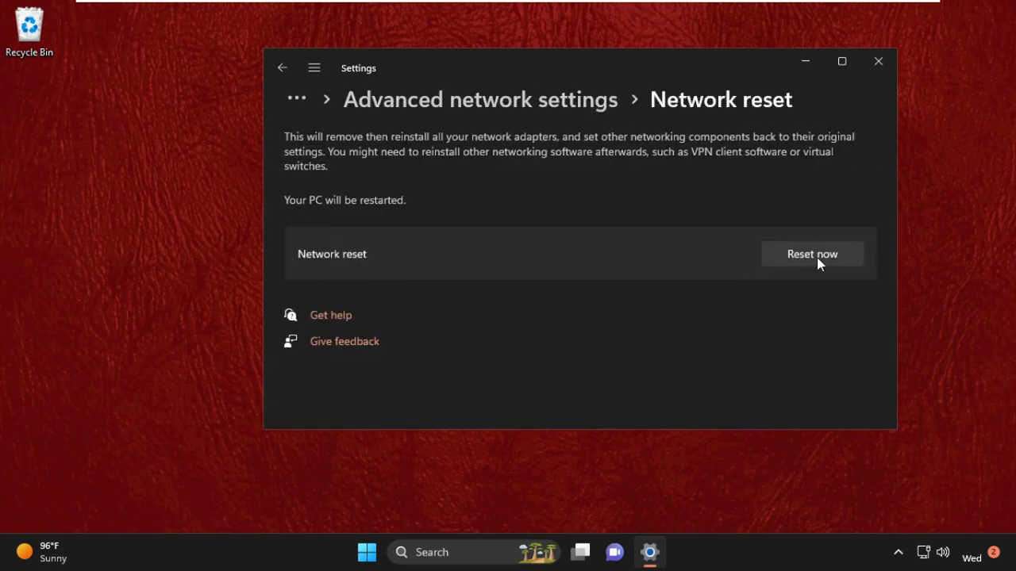
left_click(814, 253)
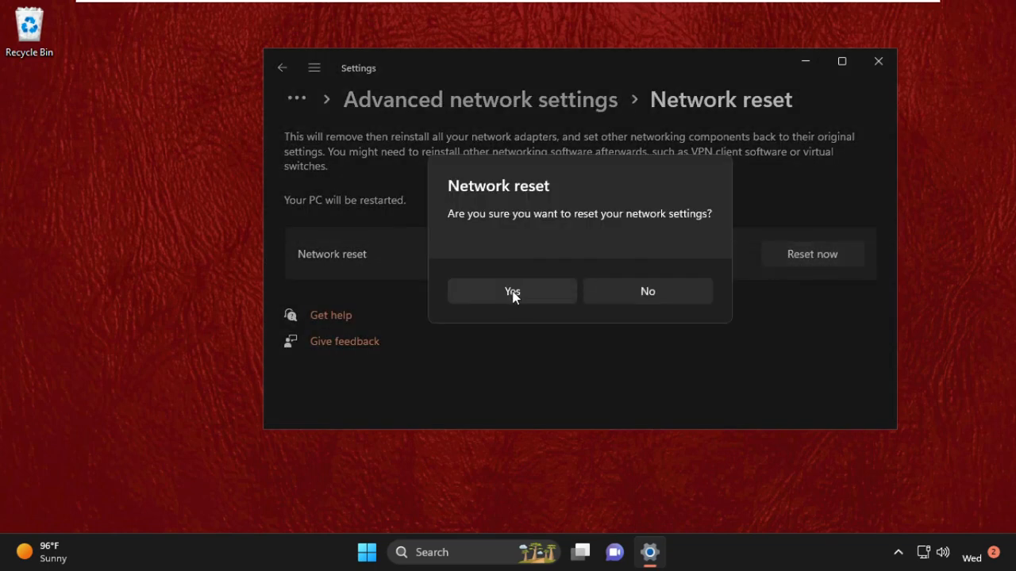
left_click(512, 291)
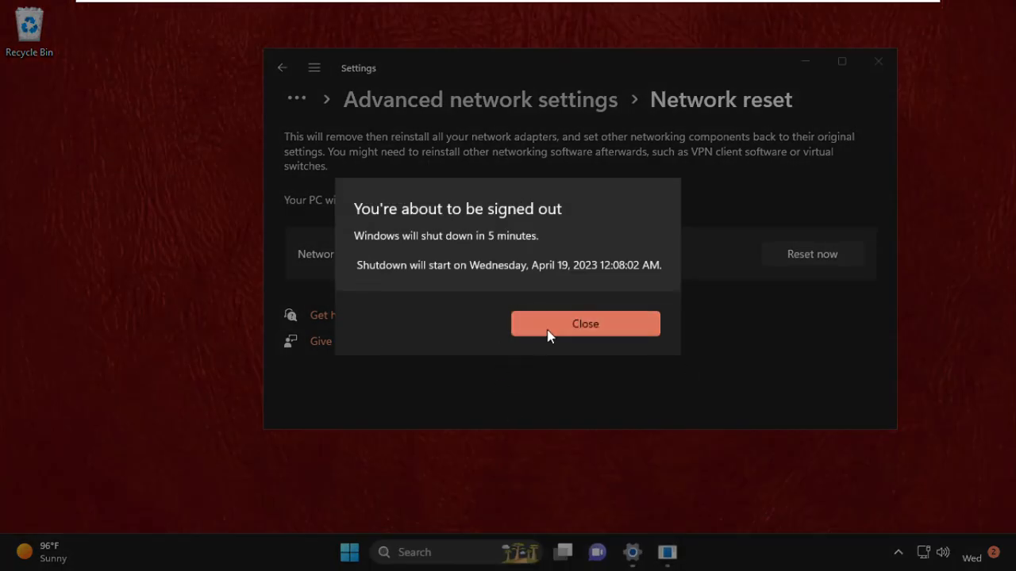
- Dismiss the sign-out warning and pick Restart in Shut Down Windows
left_click(585, 323)
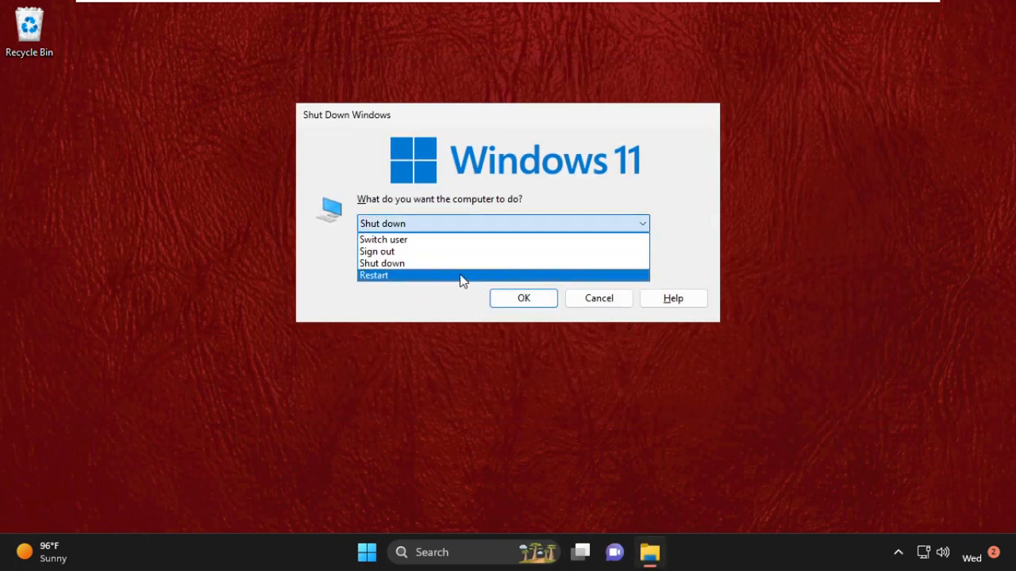
left_click(389, 275)
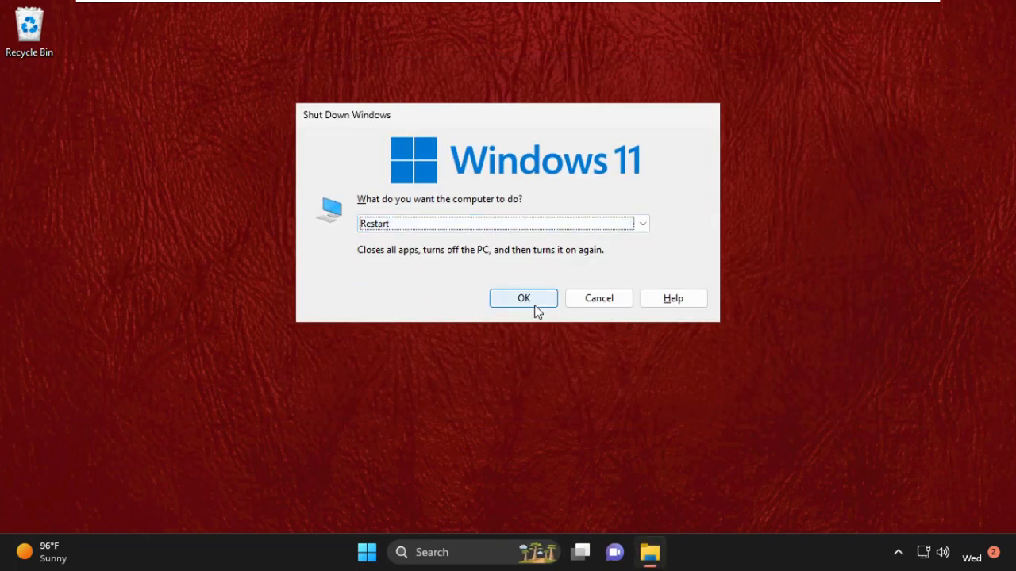